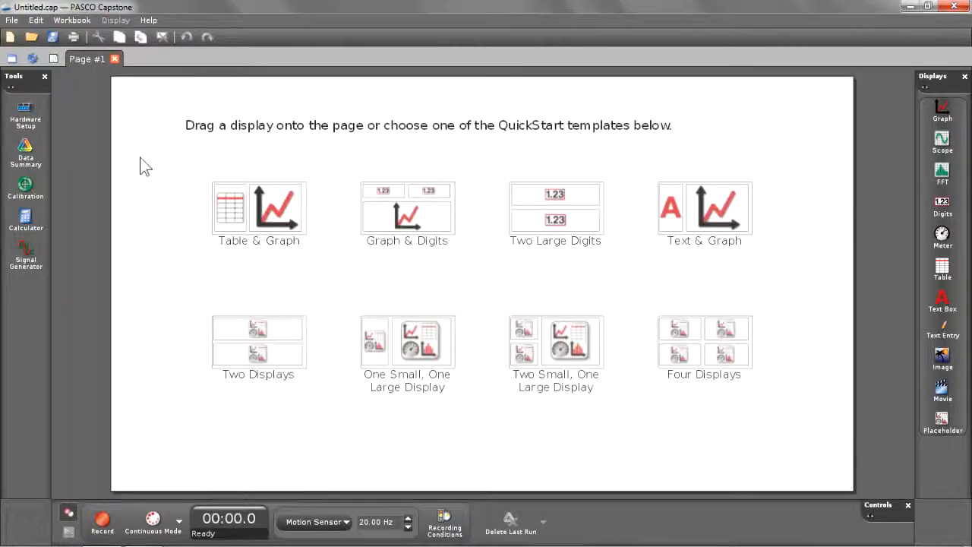
{"action": "mouse_move", "coordinate": [25, 114]}
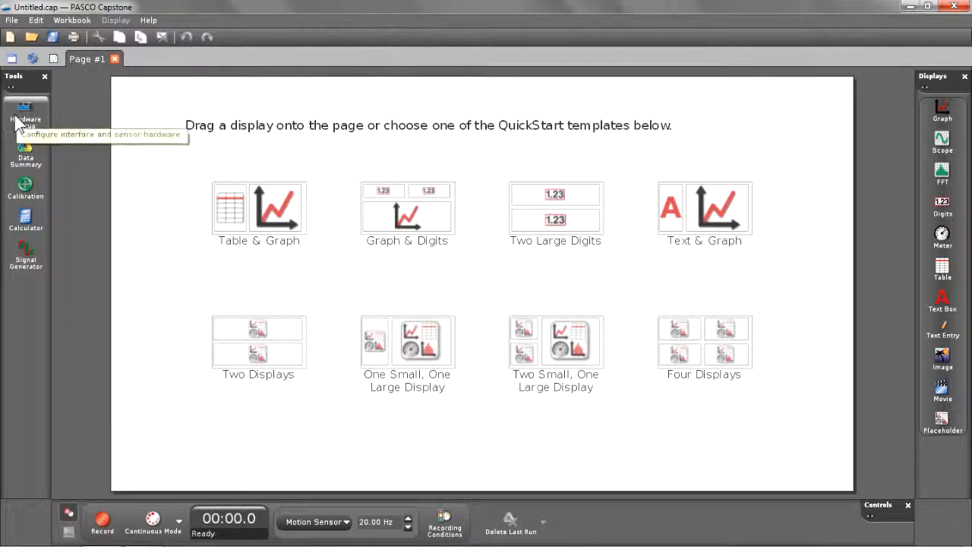
Step: Open Hardware Setup to confirm the Motion Sensor is connected on channel P4
{"action": "left_click", "coordinate": [26, 115]}
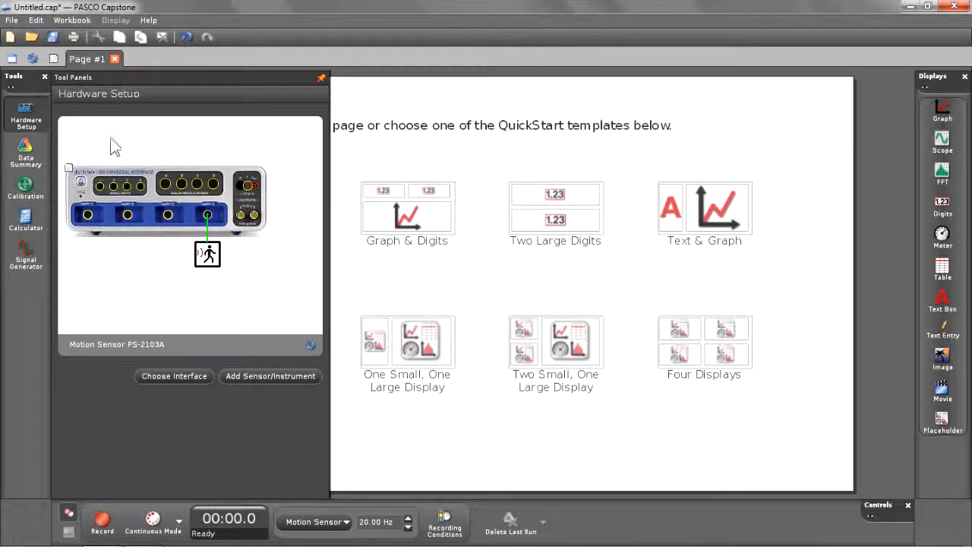
{"action": "mouse_move", "coordinate": [175, 206]}
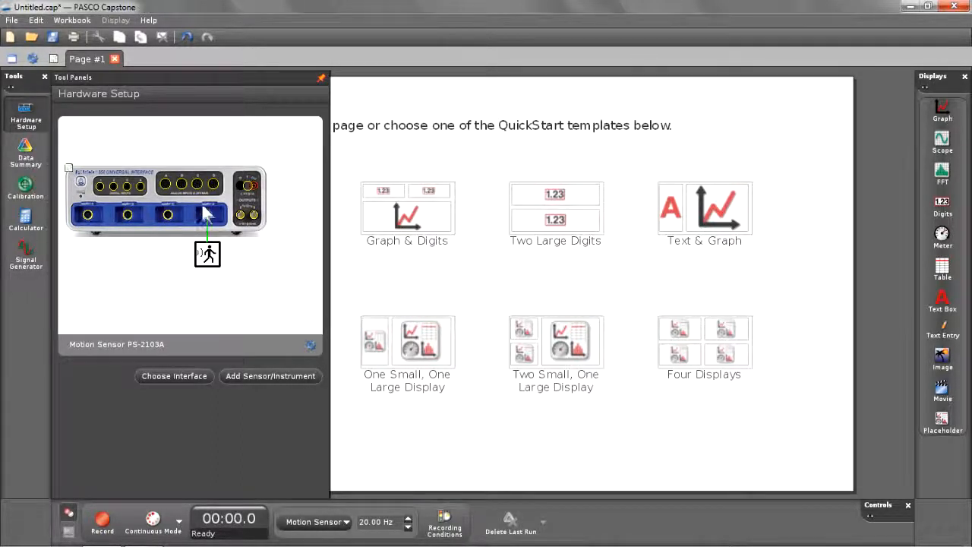
{"action": "mouse_move", "coordinate": [207, 253]}
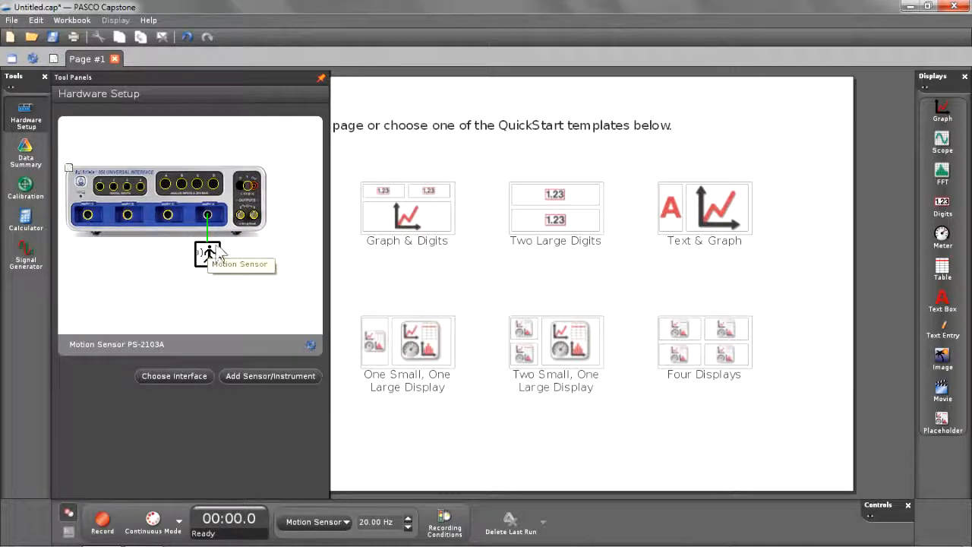
{"action": "mouse_move", "coordinate": [181, 268]}
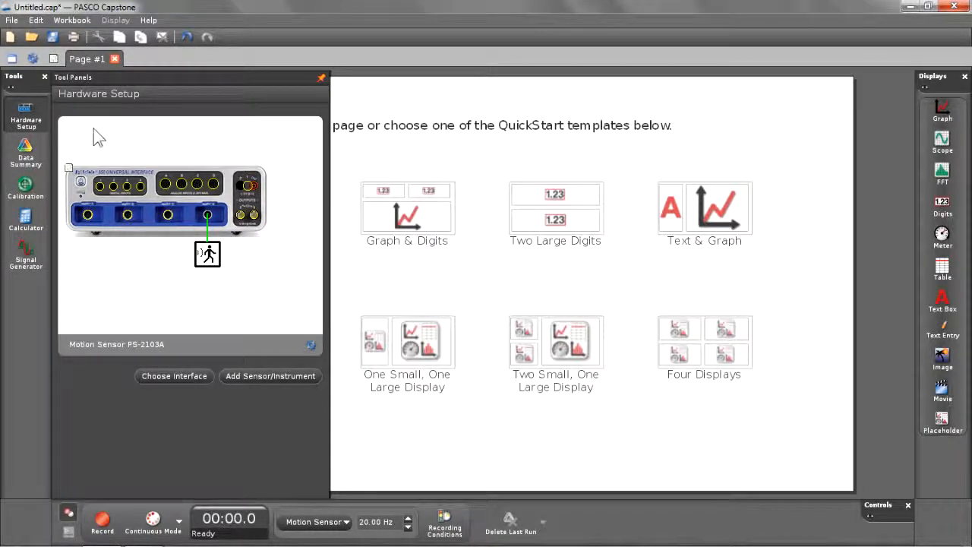
Step: Apply the Table & Graph template with Position and Velocity columns and a Position-vs-time graph
{"action": "left_click", "coordinate": [321, 77]}
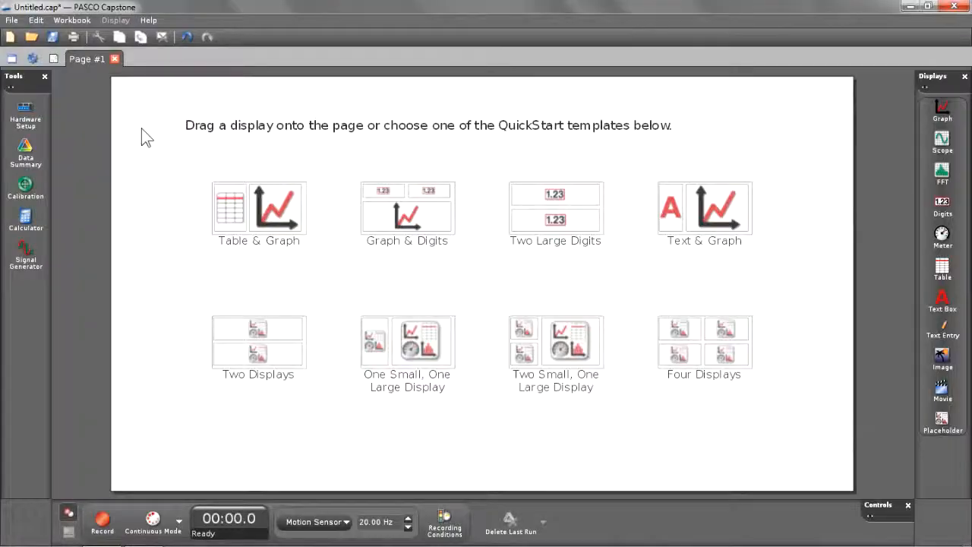
{"action": "mouse_move", "coordinate": [372, 154]}
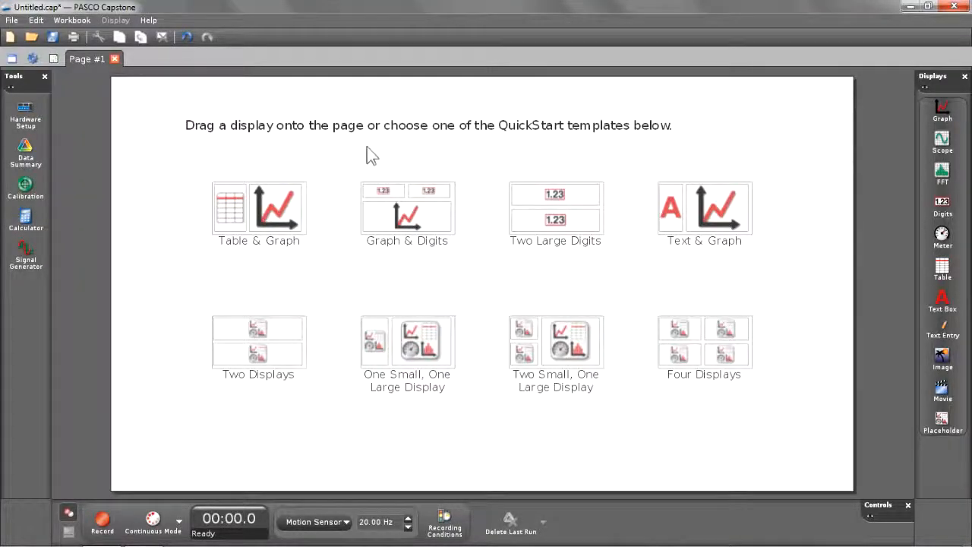
{"action": "left_click", "coordinate": [258, 208]}
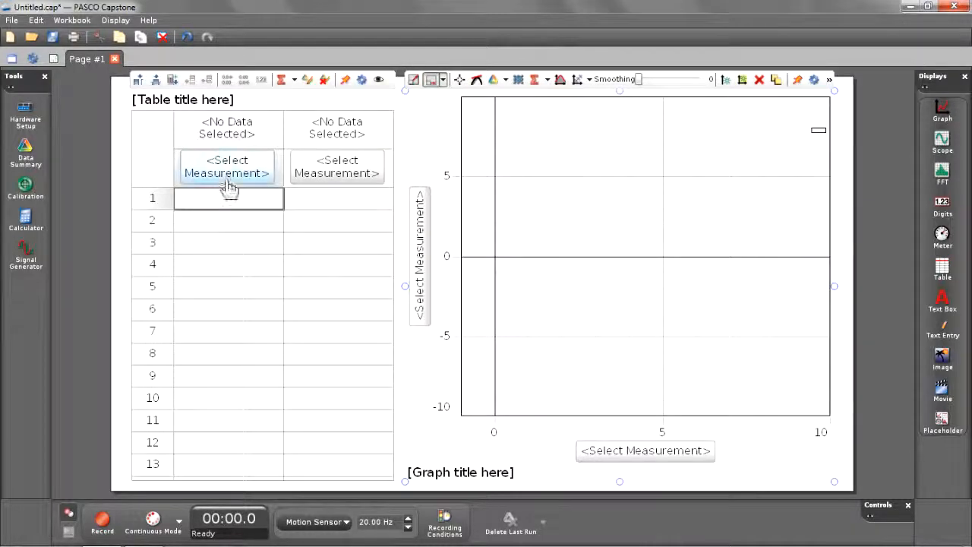
{"action": "left_click", "coordinate": [227, 167]}
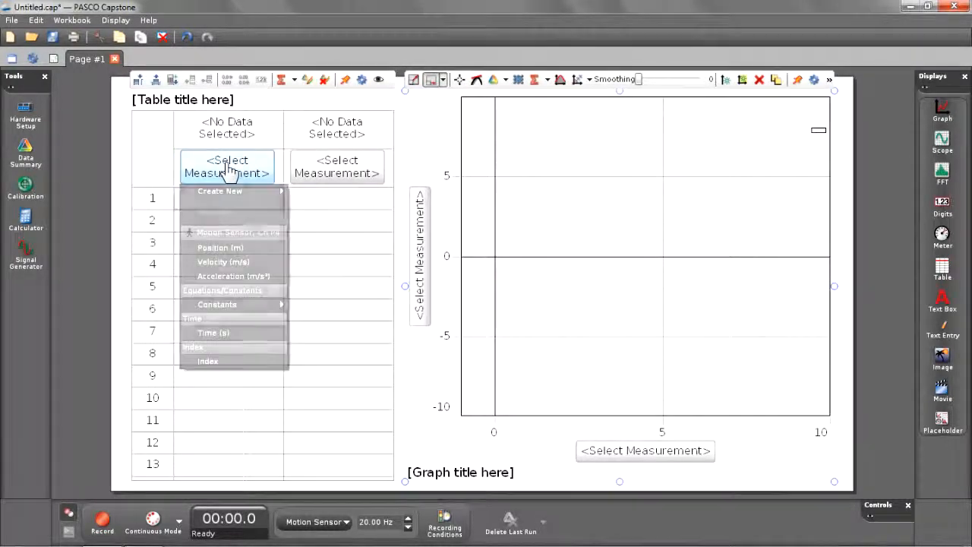
{"action": "left_click", "coordinate": [220, 247]}
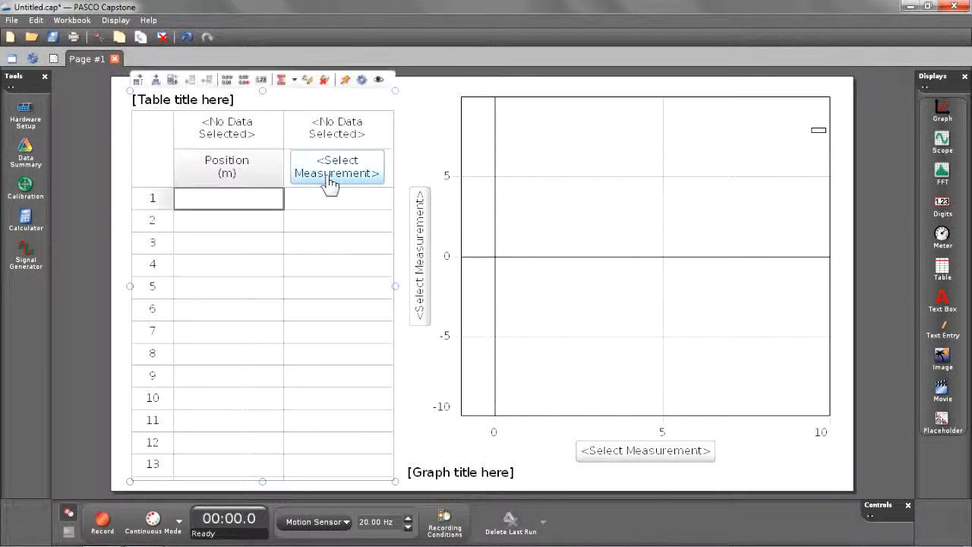
{"action": "left_click", "coordinate": [336, 167]}
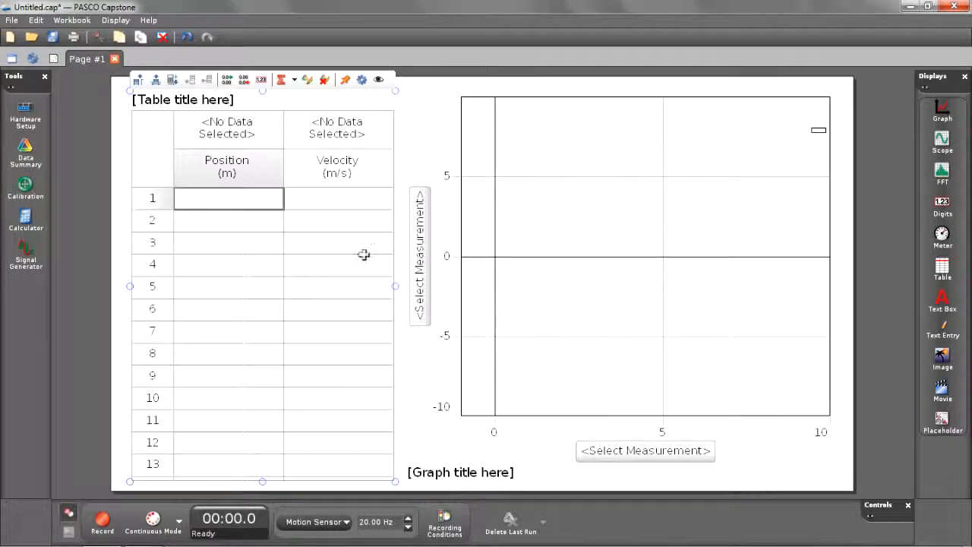
{"action": "left_click", "coordinate": [420, 257]}
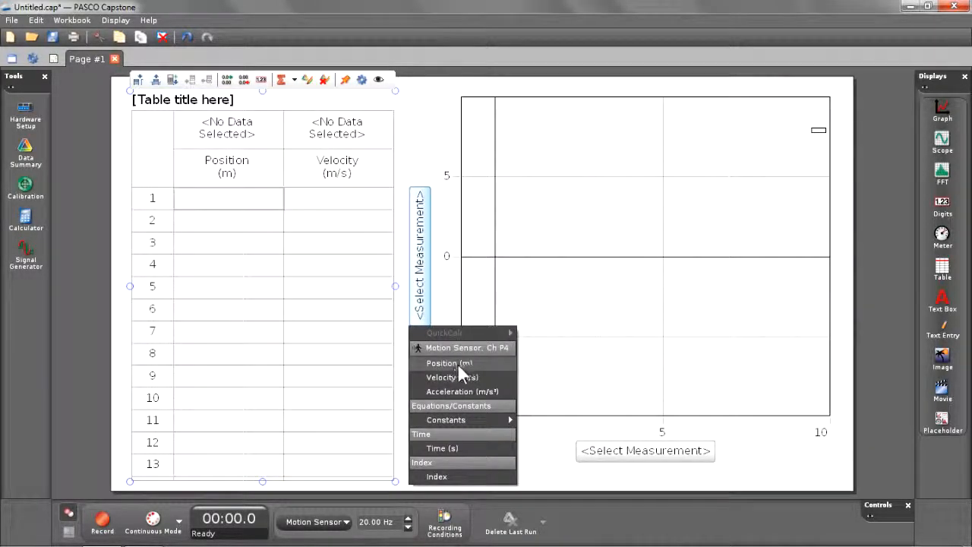
{"action": "left_click", "coordinate": [449, 362]}
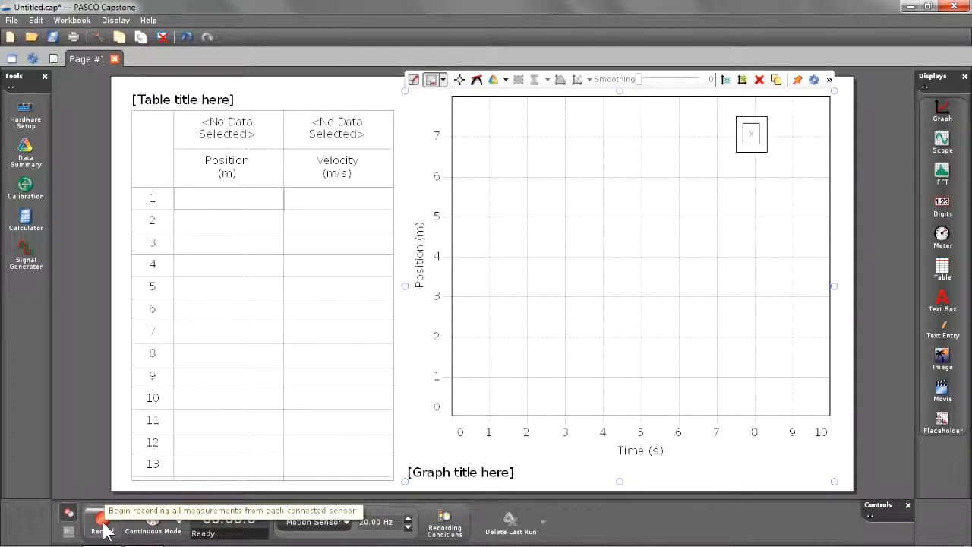
Step: Record a motion-sensor run of about 20 seconds, then stop
{"action": "left_click", "coordinate": [101, 523]}
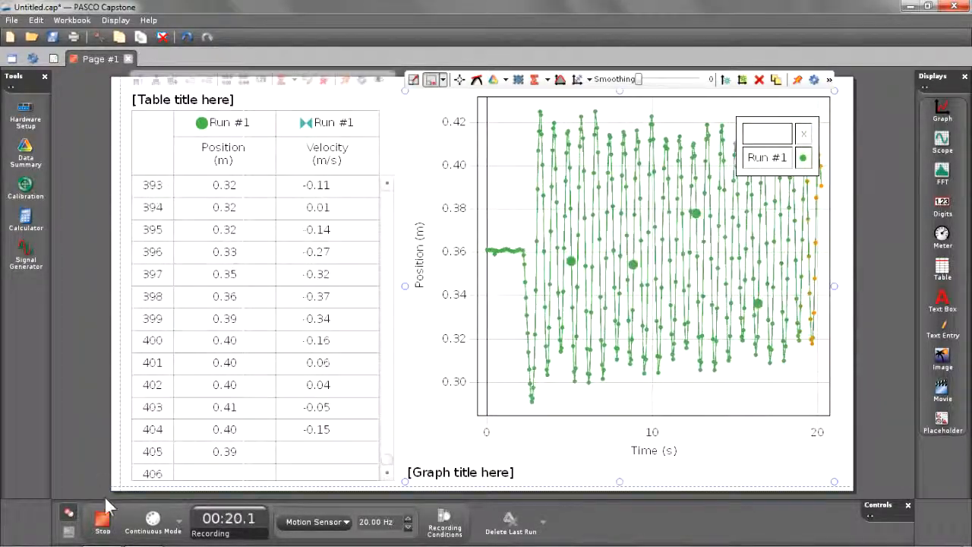
{"action": "left_click", "coordinate": [102, 520]}
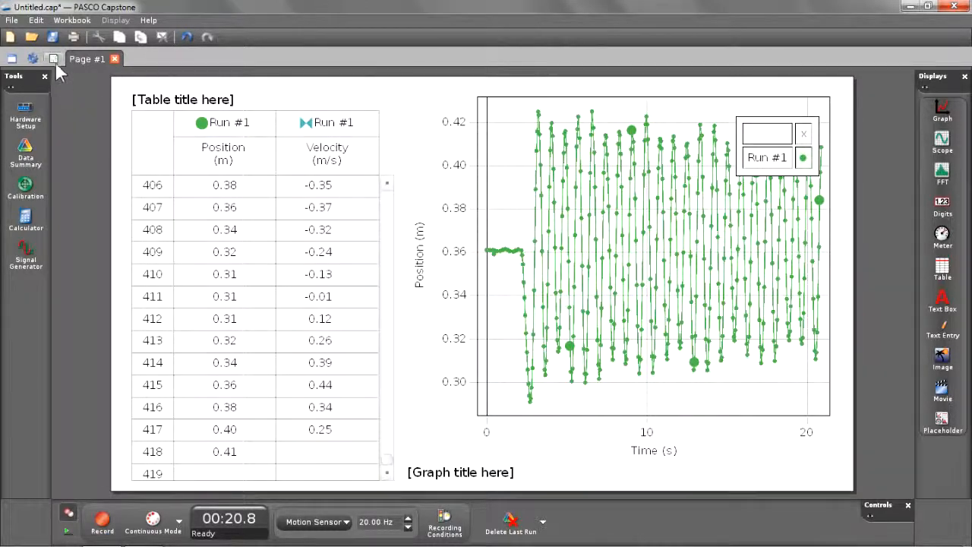
Step: Add Page #2 with a full-page graph stacking Position and Velocity plots against time
{"action": "left_click", "coordinate": [54, 59]}
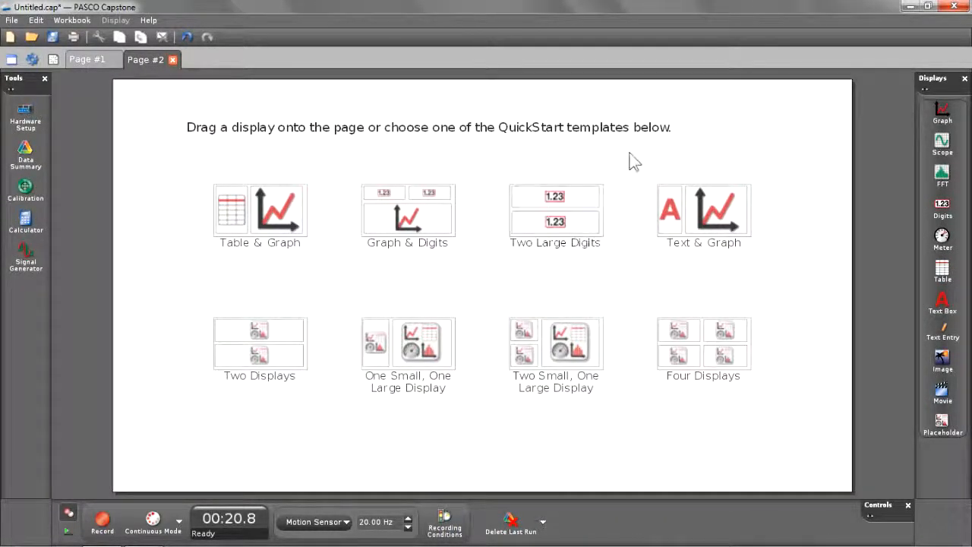
{"action": "mouse_move", "coordinate": [942, 110]}
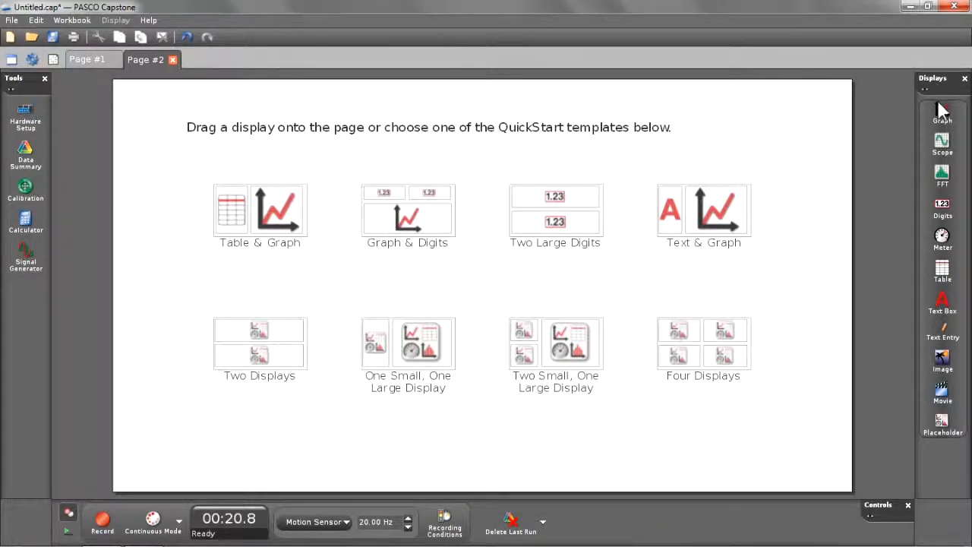
{"action": "left_click", "coordinate": [942, 110]}
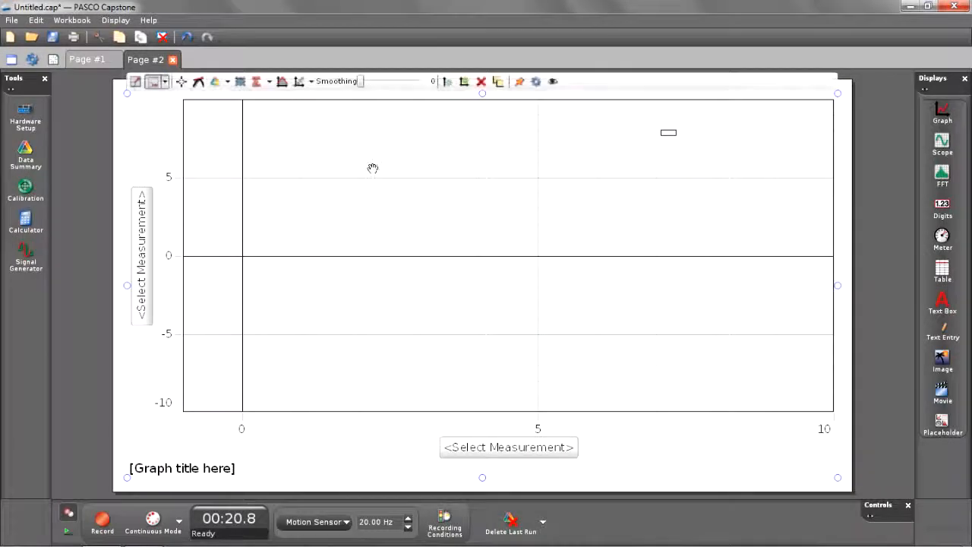
{"action": "left_click", "coordinate": [142, 255]}
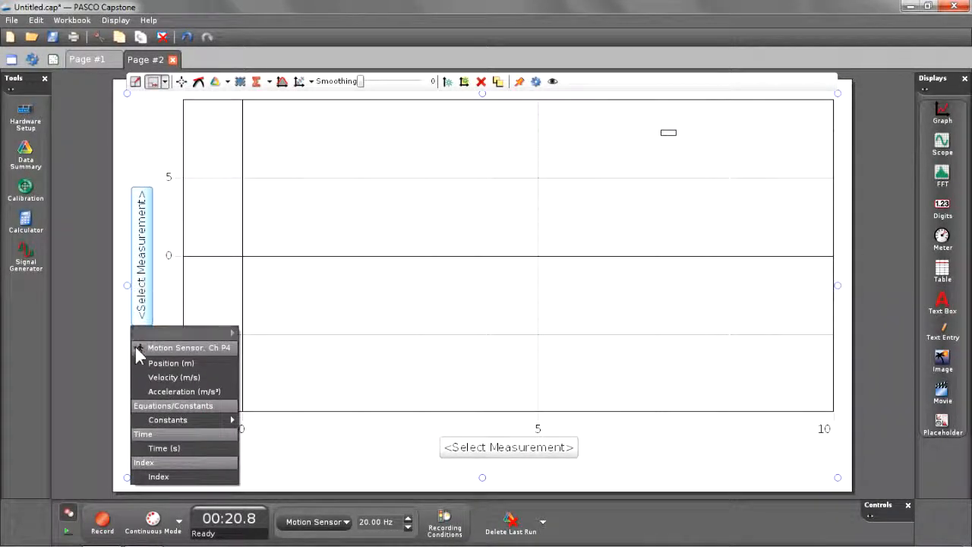
{"action": "left_click", "coordinate": [171, 362]}
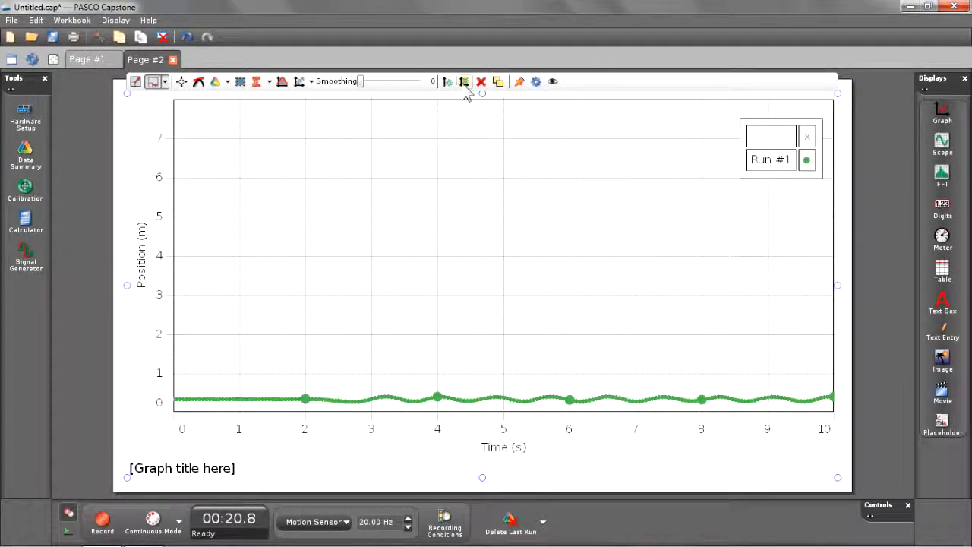
{"action": "left_click", "coordinate": [464, 81]}
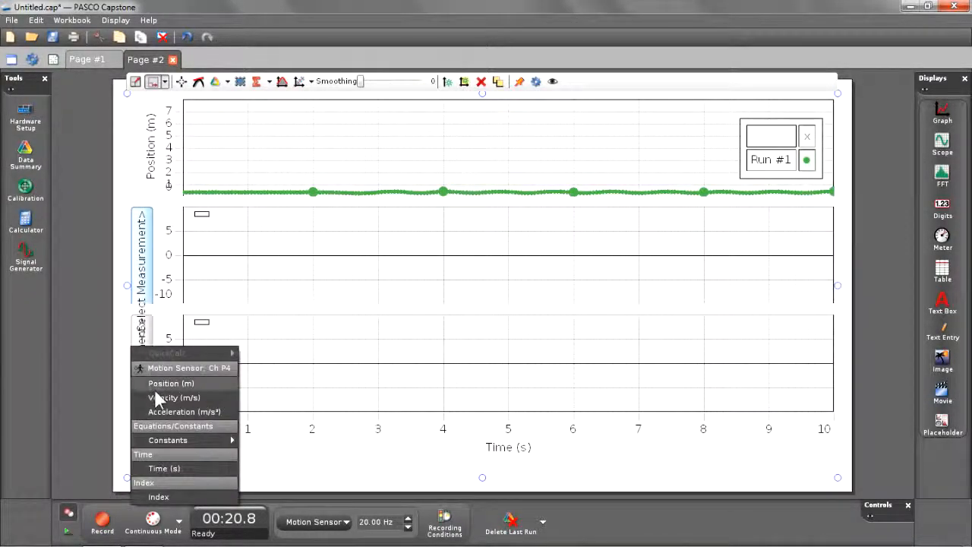
{"action": "left_click", "coordinate": [174, 397]}
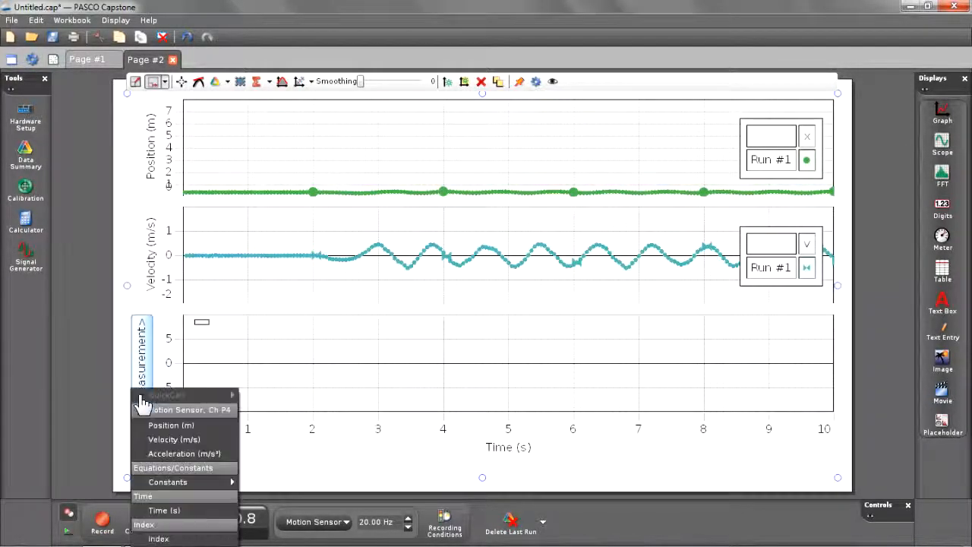
Step: Set the third stacked plot to Acceleration and start recording Run #2
{"action": "left_click", "coordinate": [184, 453]}
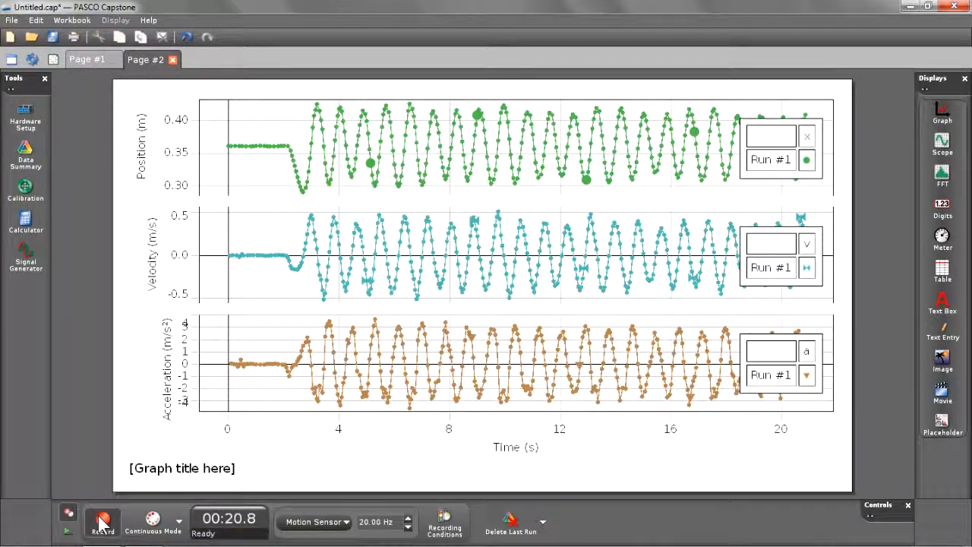
{"action": "left_click", "coordinate": [102, 520]}
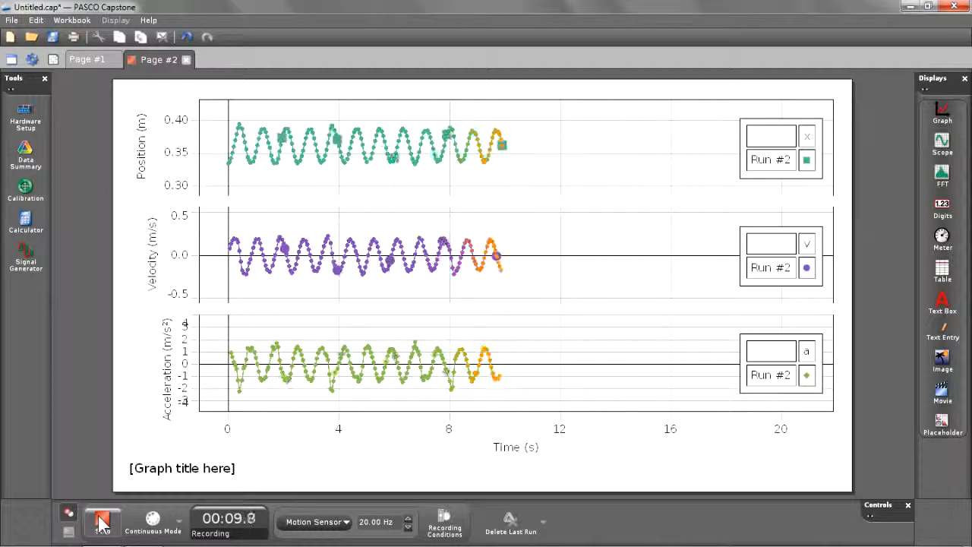
Step: Stop Run #2 at about 11.7 s and overlay Runs #1 and #2 on the graph
{"action": "left_click", "coordinate": [102, 520]}
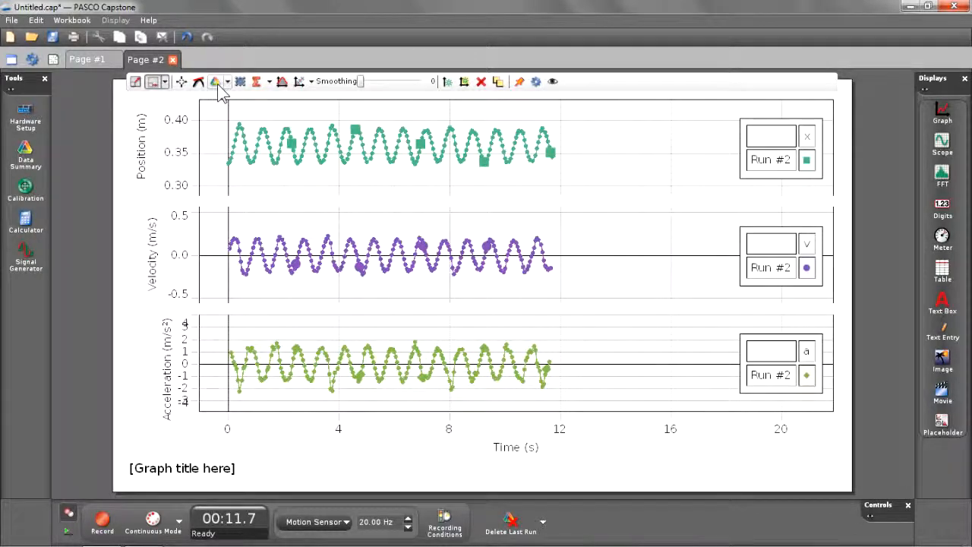
{"action": "mouse_move", "coordinate": [227, 82]}
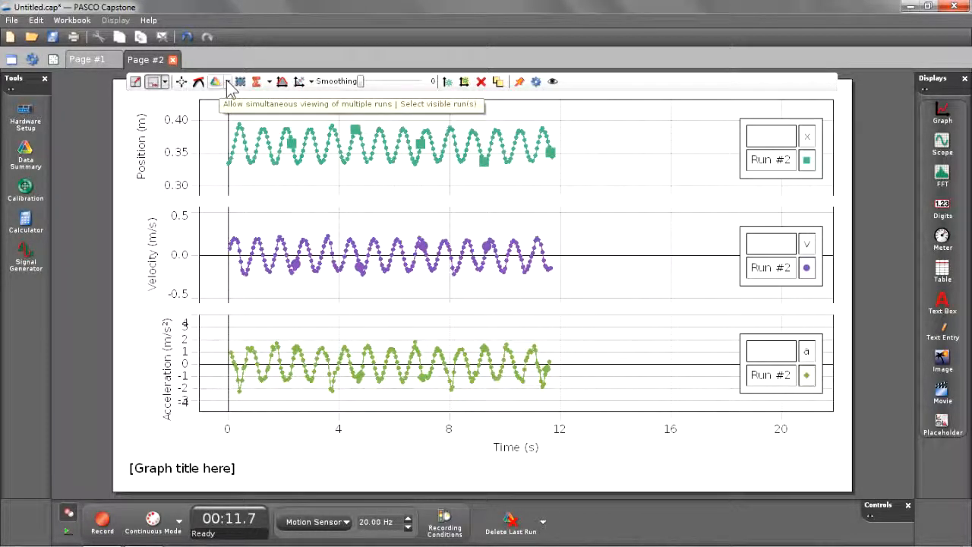
{"action": "left_click", "coordinate": [240, 82]}
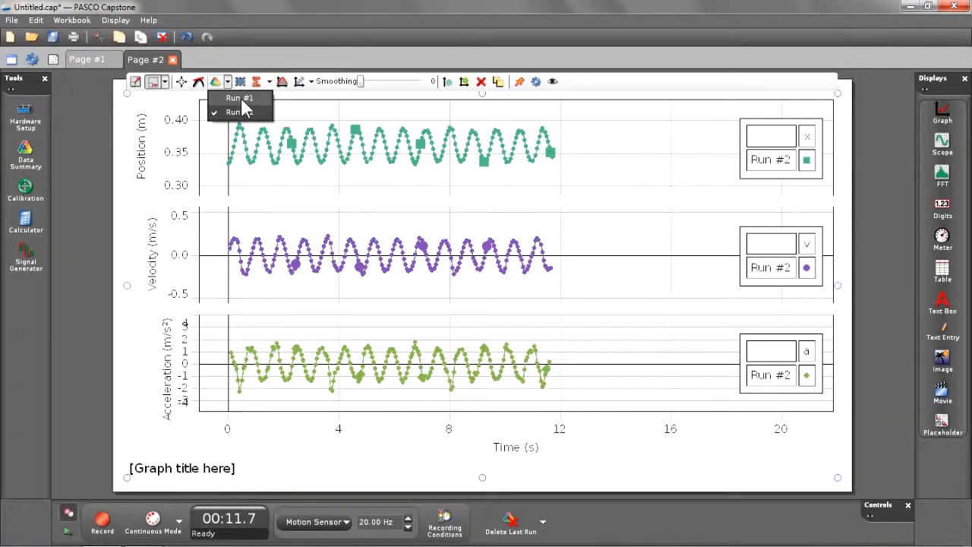
{"action": "left_click", "coordinate": [240, 97]}
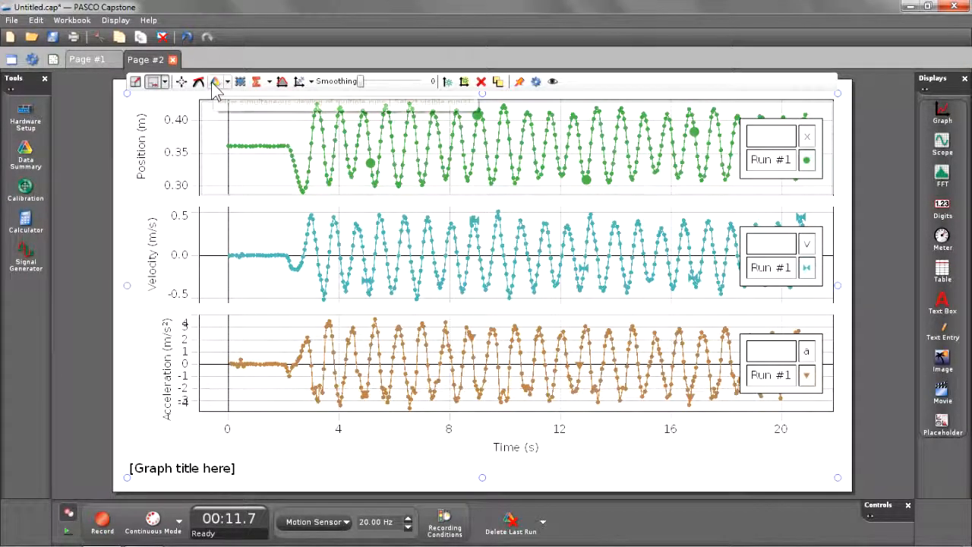
{"action": "left_click", "coordinate": [217, 81]}
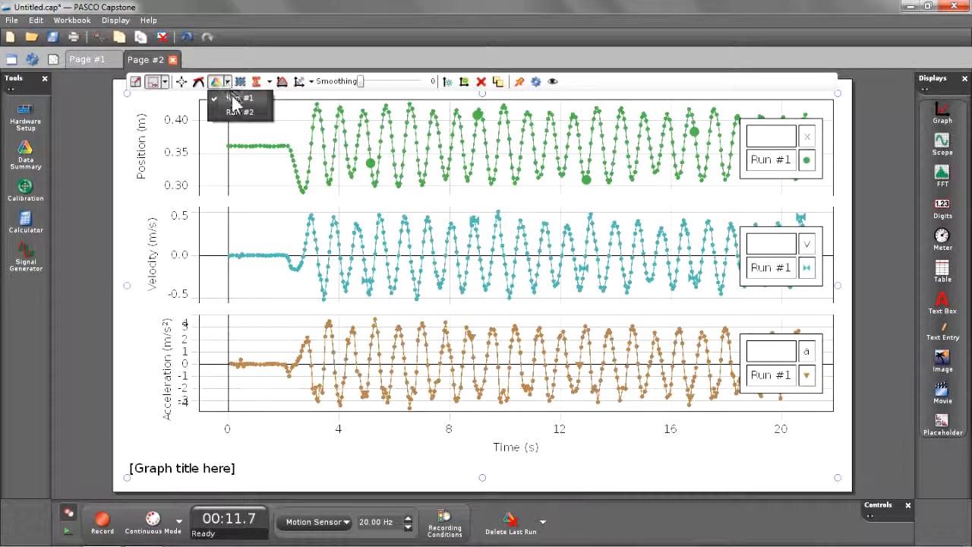
{"action": "left_click", "coordinate": [240, 112]}
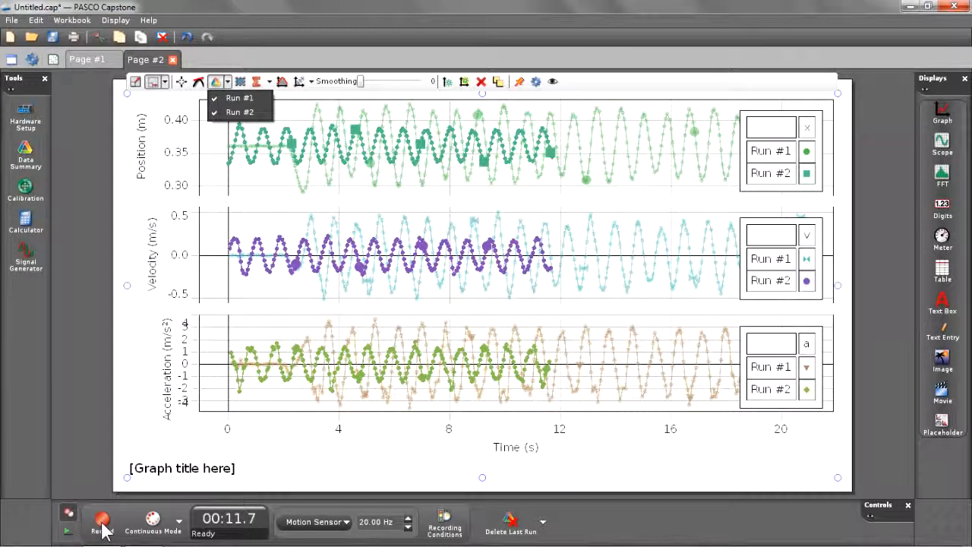
Step: Record Run #3 for about 10 seconds, then stop
{"action": "left_click", "coordinate": [102, 518]}
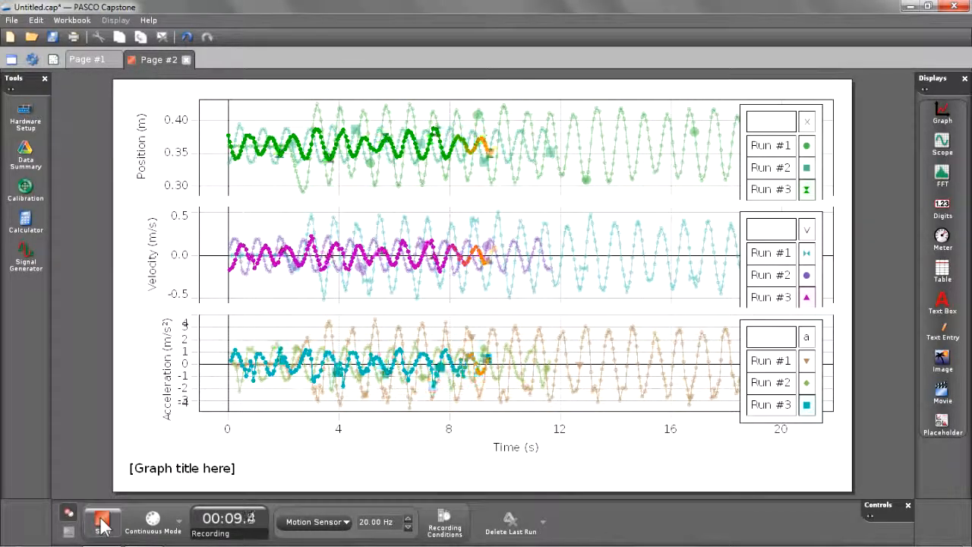
{"action": "left_click", "coordinate": [101, 522]}
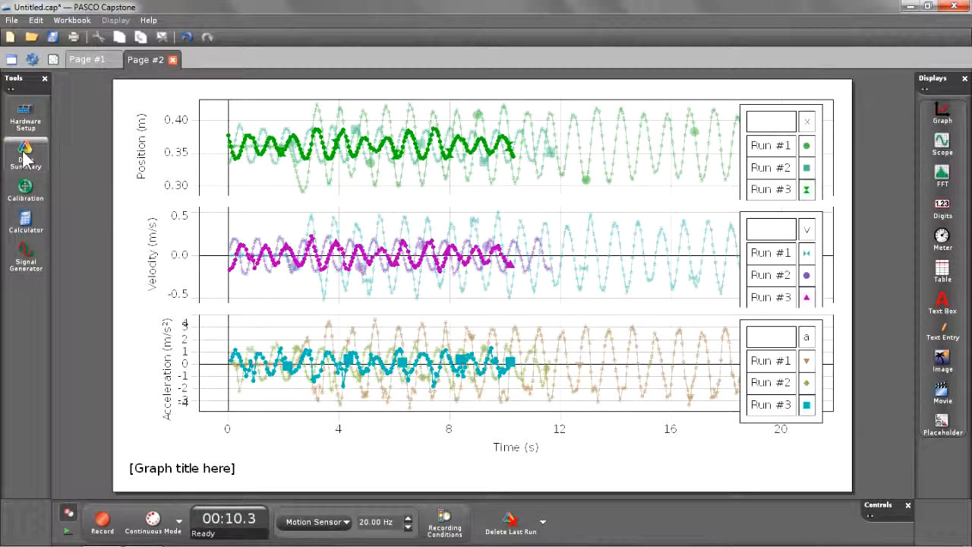
{"action": "mouse_move", "coordinate": [25, 156]}
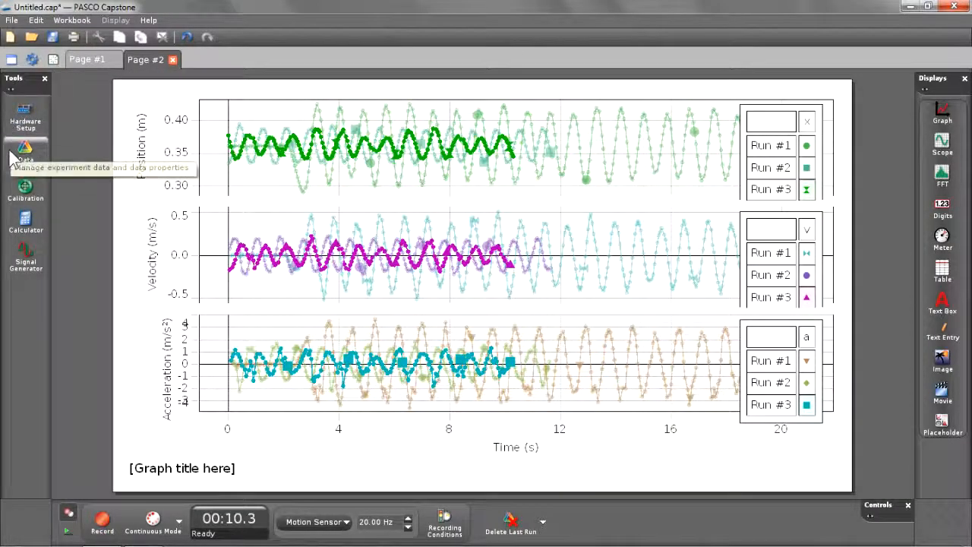
{"action": "left_click", "coordinate": [26, 152]}
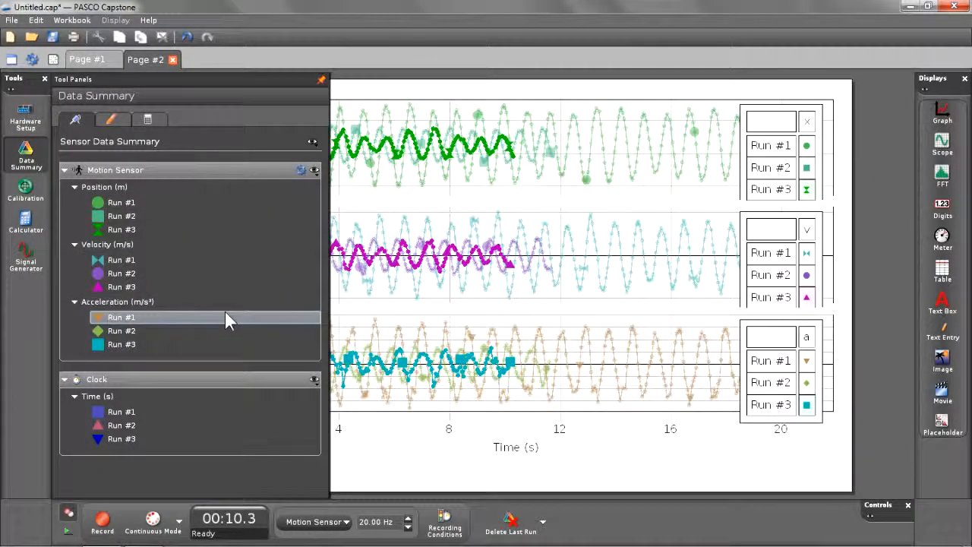
{"action": "mouse_move", "coordinate": [260, 230]}
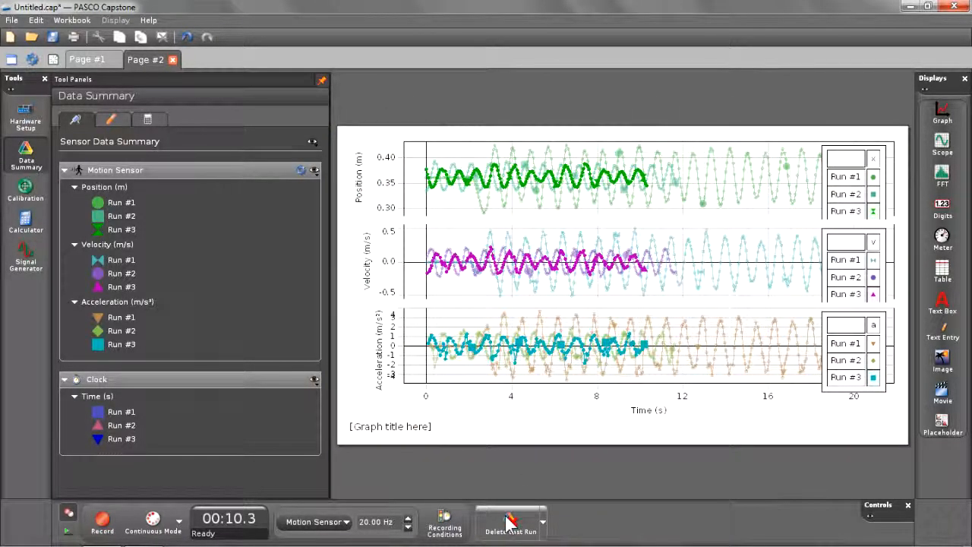
{"action": "left_click", "coordinate": [511, 522]}
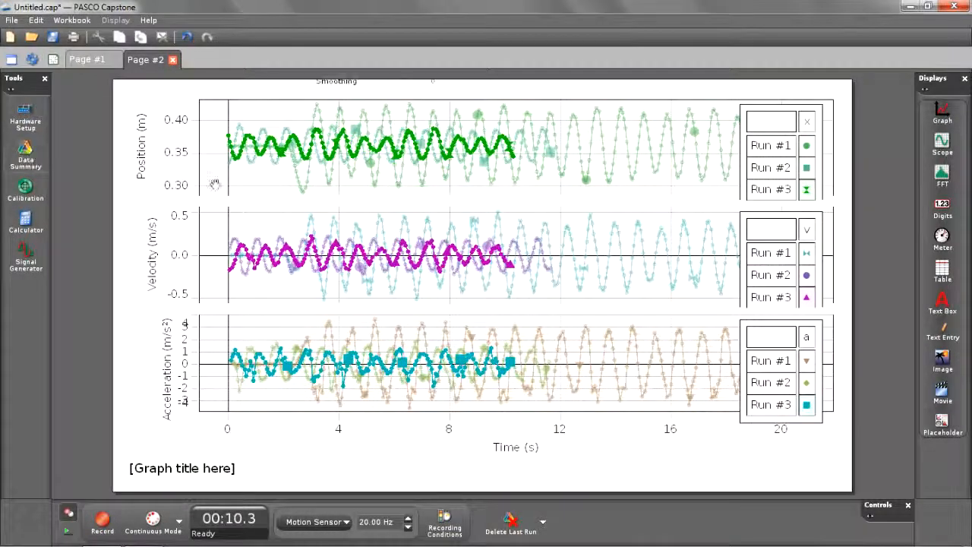
Step: Turn off the multiple-runs display so the stacked graph shows only Run #3
{"action": "left_click", "coordinate": [230, 81]}
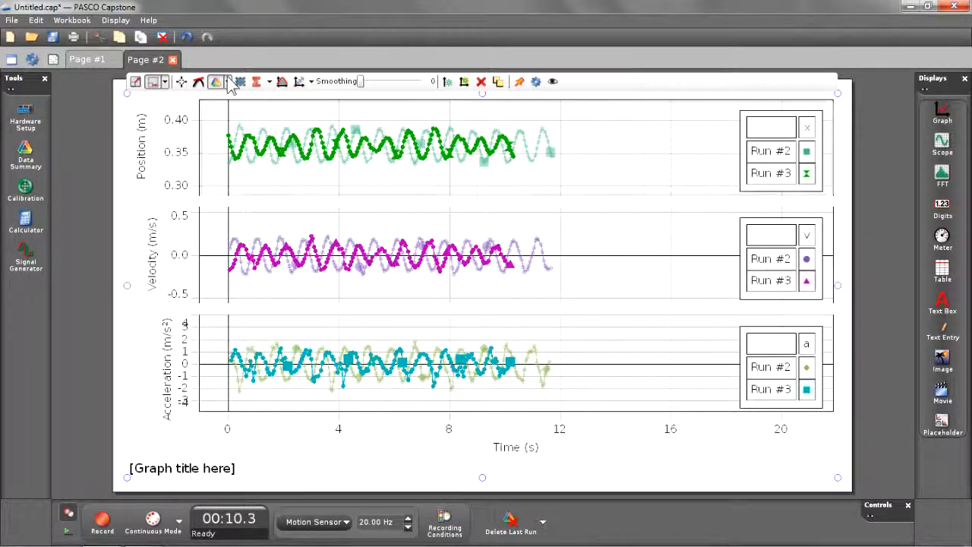
{"action": "left_click", "coordinate": [229, 81]}
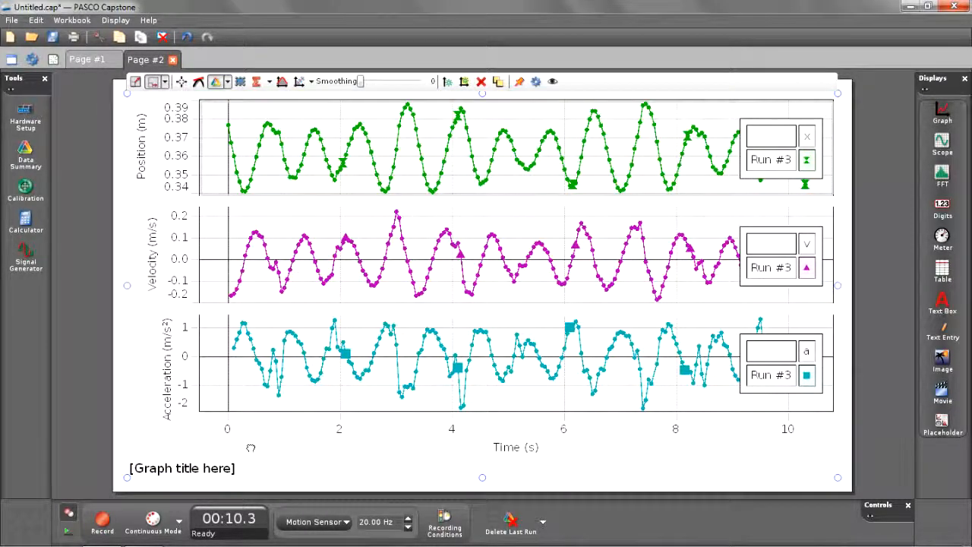
{"action": "mouse_move", "coordinate": [538, 228]}
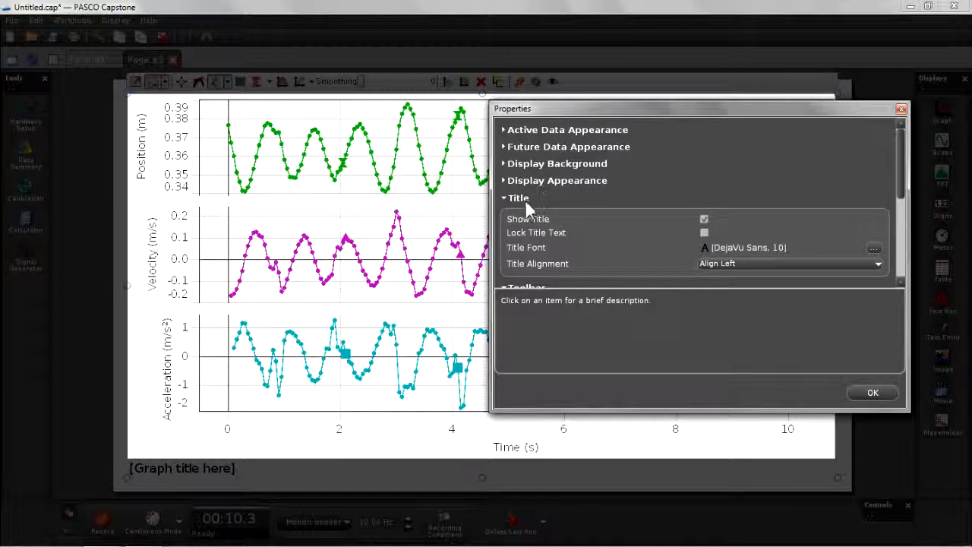
Step: Uncheck Show Title in graph Properties and confirm with OK
{"action": "left_click", "coordinate": [704, 219]}
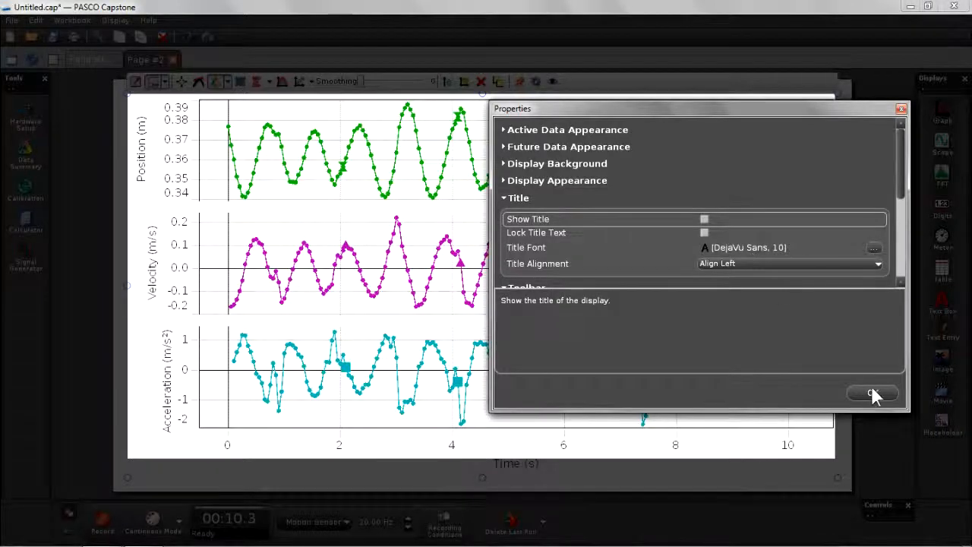
{"action": "left_click", "coordinate": [872, 393]}
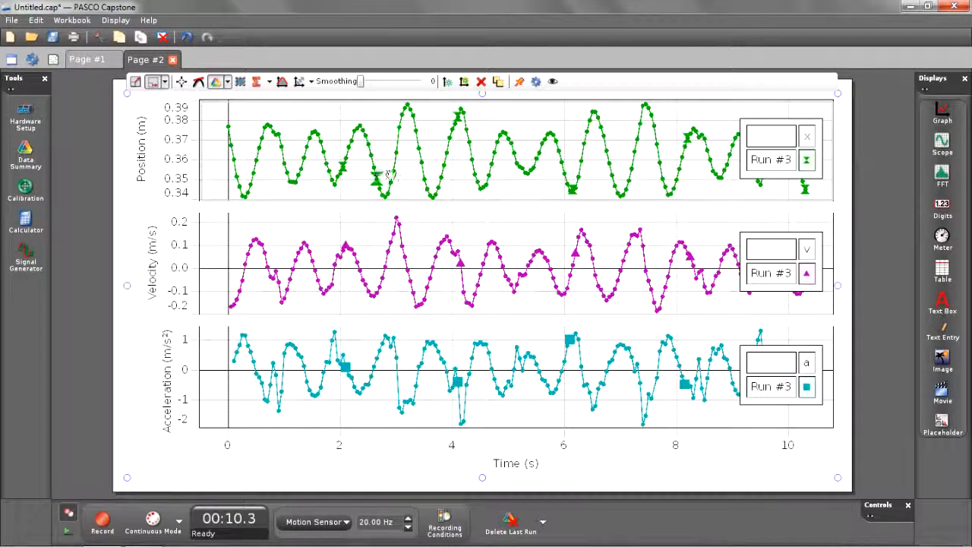
{"action": "mouse_move", "coordinate": [494, 277]}
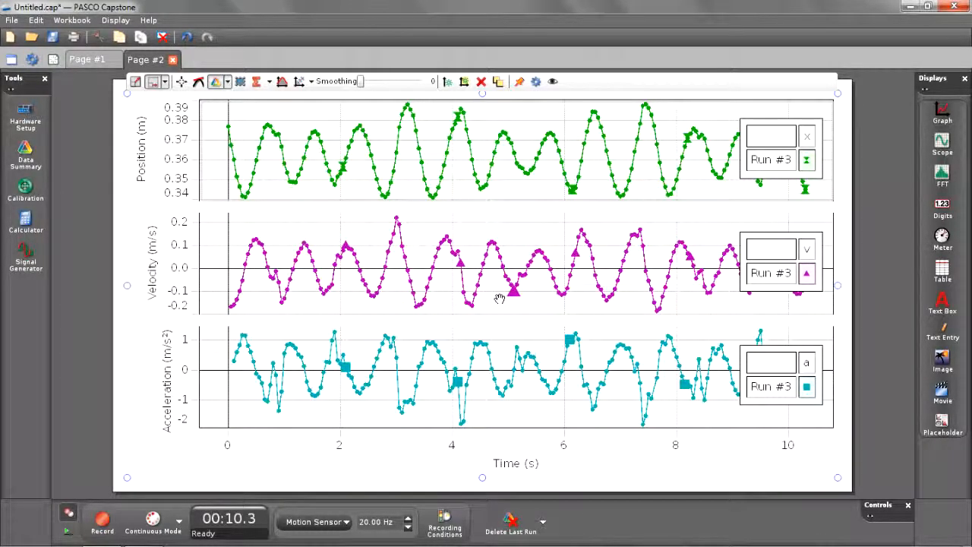
{"action": "mouse_move", "coordinate": [478, 292]}
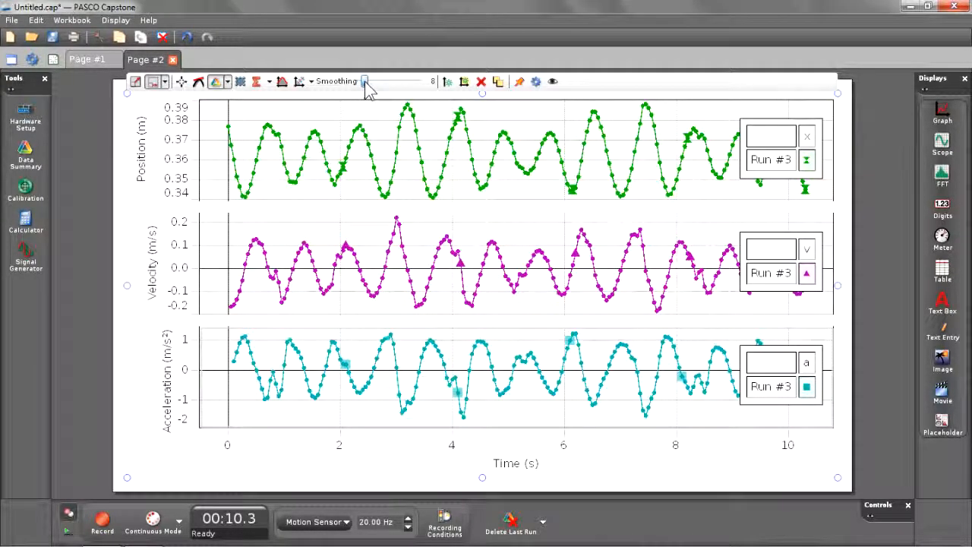
Step: Smooth Run #3's acceleration curve to about 23 and velocity curve to about 21
{"action": "left_click_drag", "start_coordinate": [365, 81], "coordinate": [370, 82]}
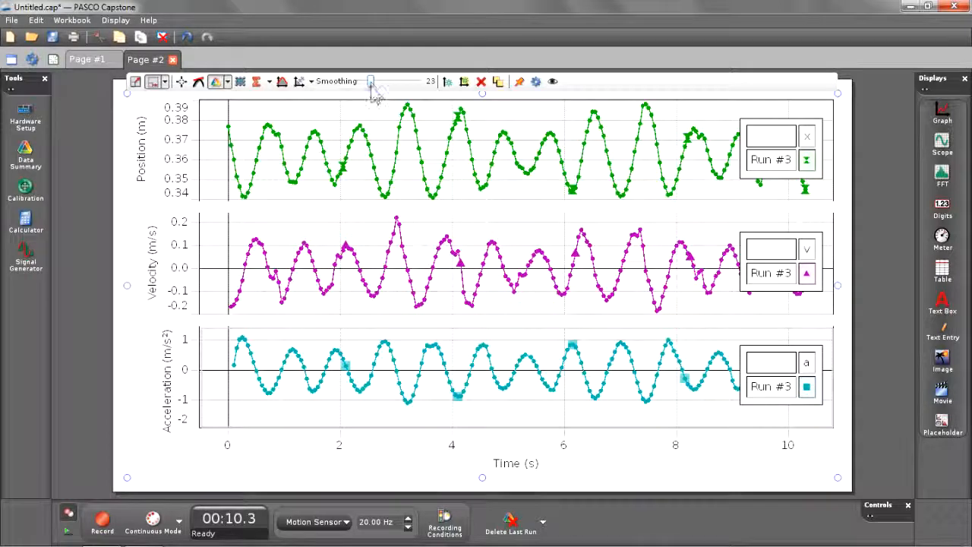
{"action": "mouse_move", "coordinate": [357, 243]}
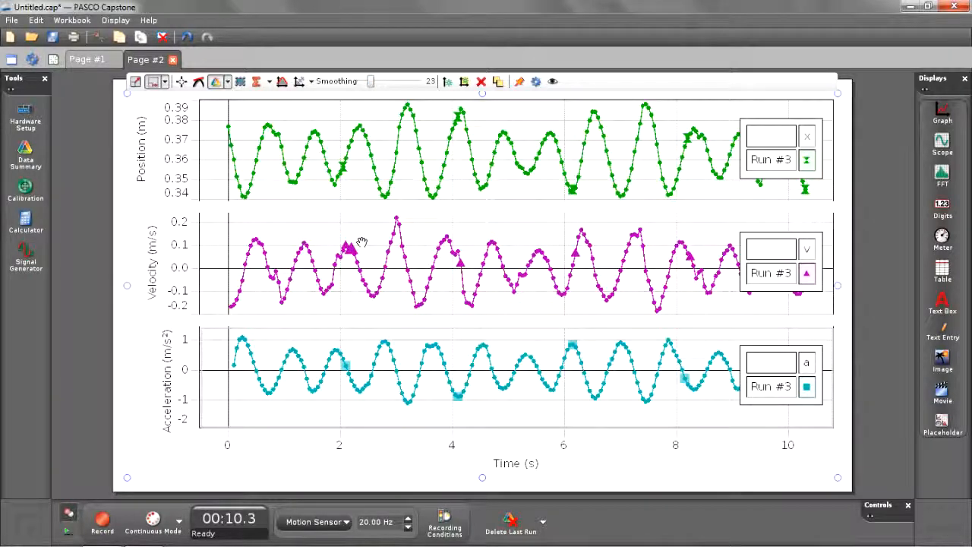
{"action": "mouse_move", "coordinate": [383, 266]}
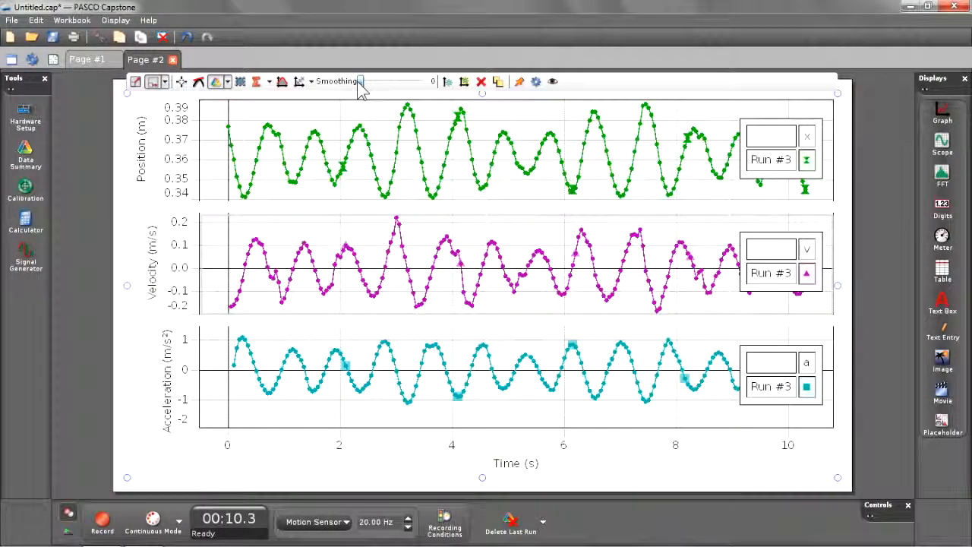
{"action": "left_click_drag", "start_coordinate": [360, 81], "coordinate": [370, 82]}
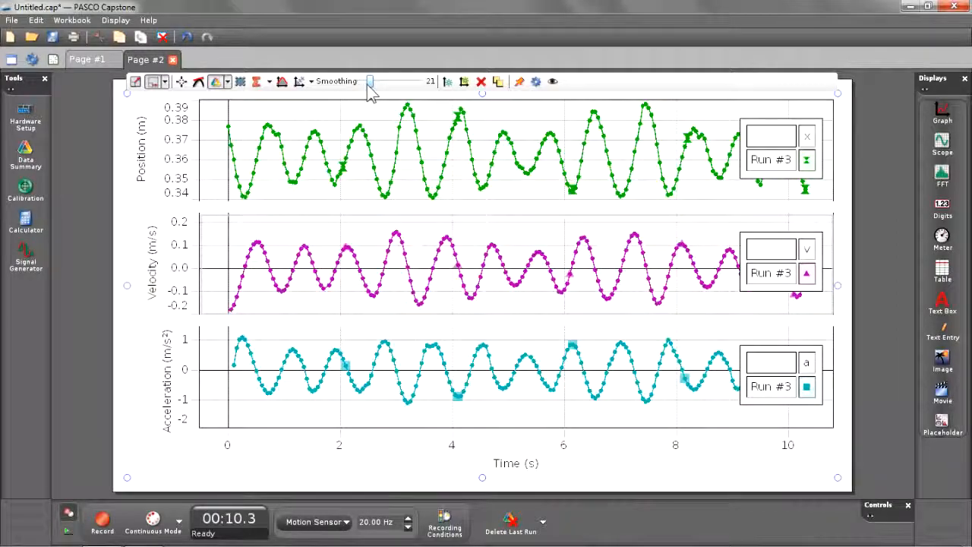